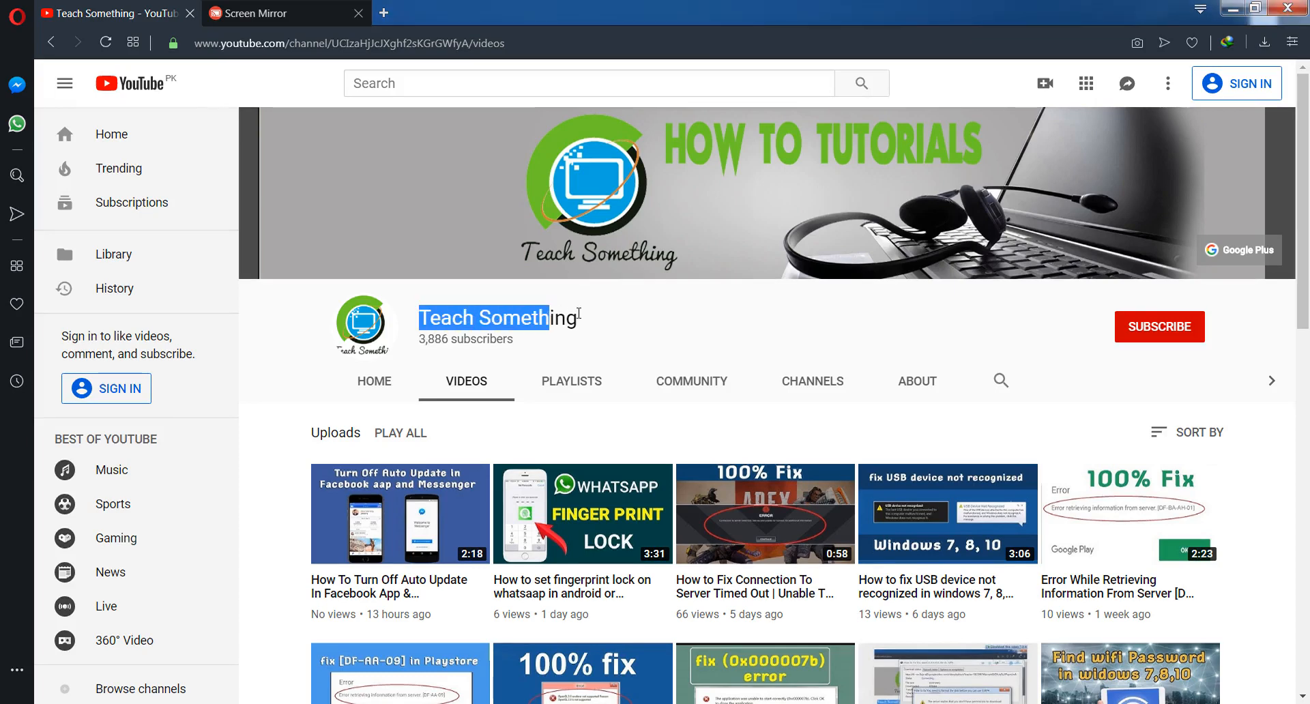
Switch to the Screen Mirror tab and open the phone's Settings to reach Connections
{"action": "left_click", "coordinate": [689, 318]}
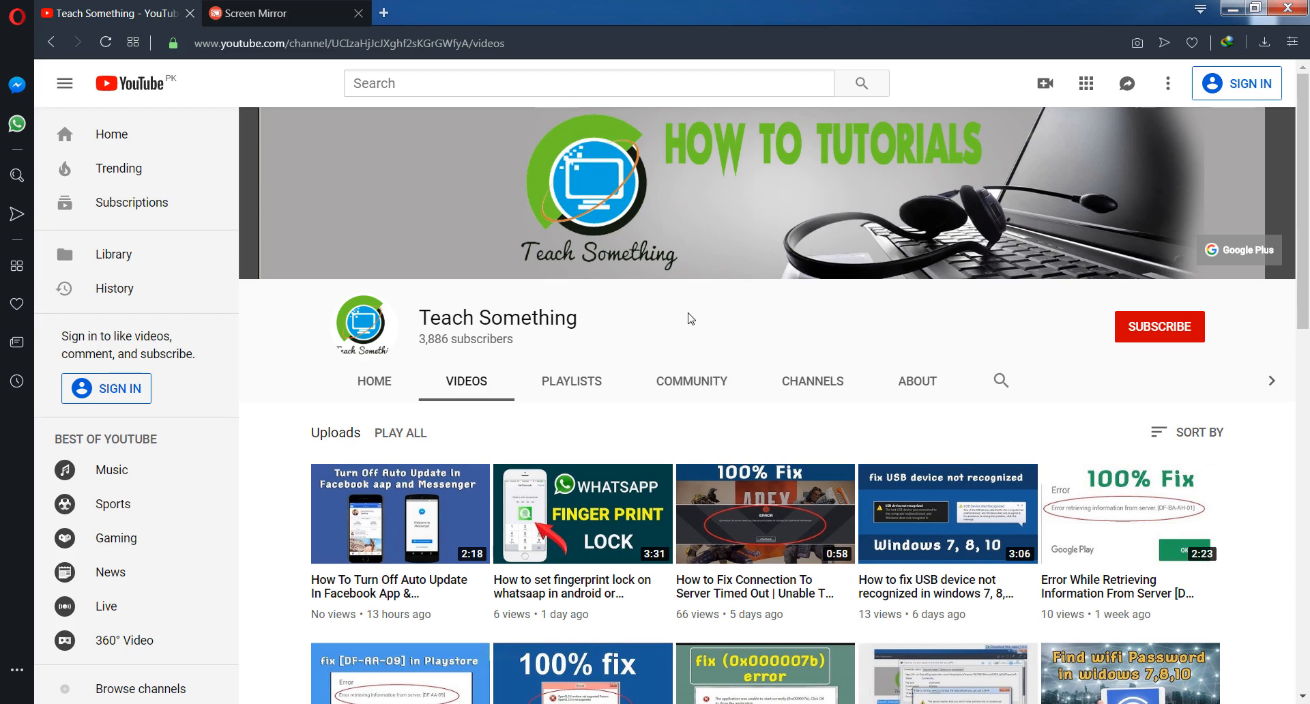
{"action": "mouse_move", "coordinate": [658, 298]}
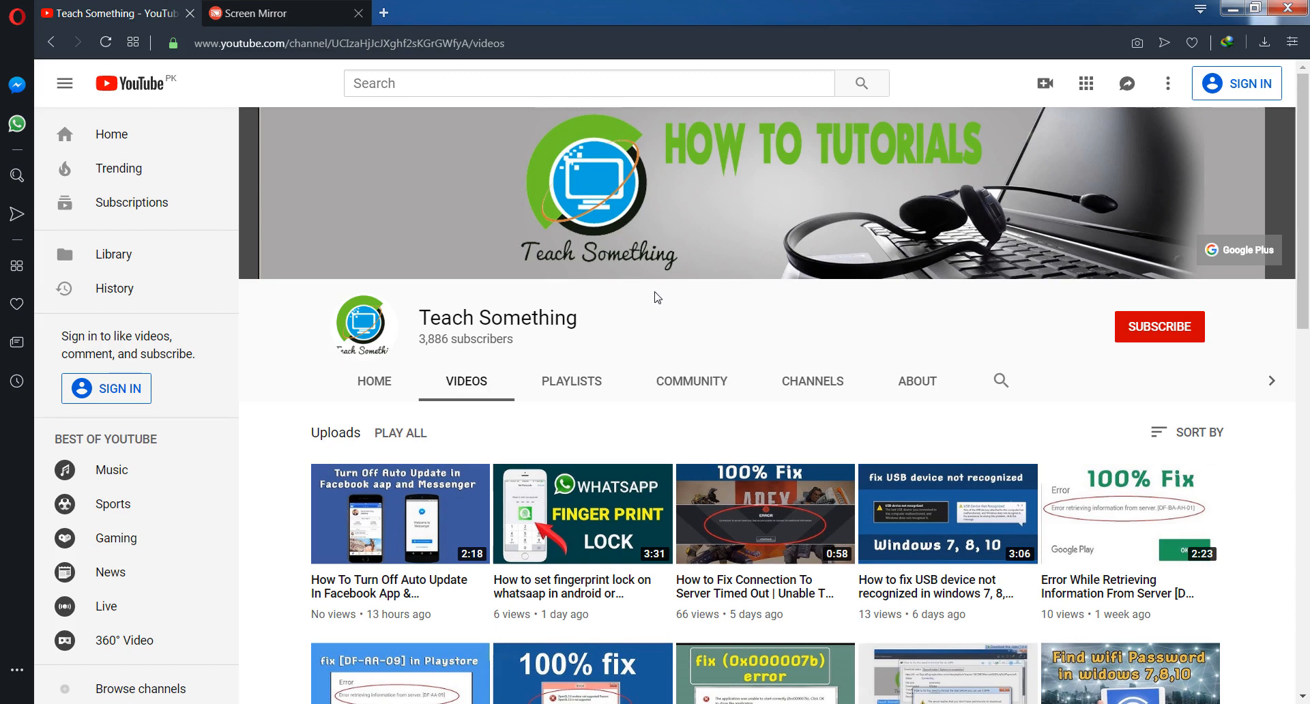
{"action": "mouse_move", "coordinate": [1177, 339]}
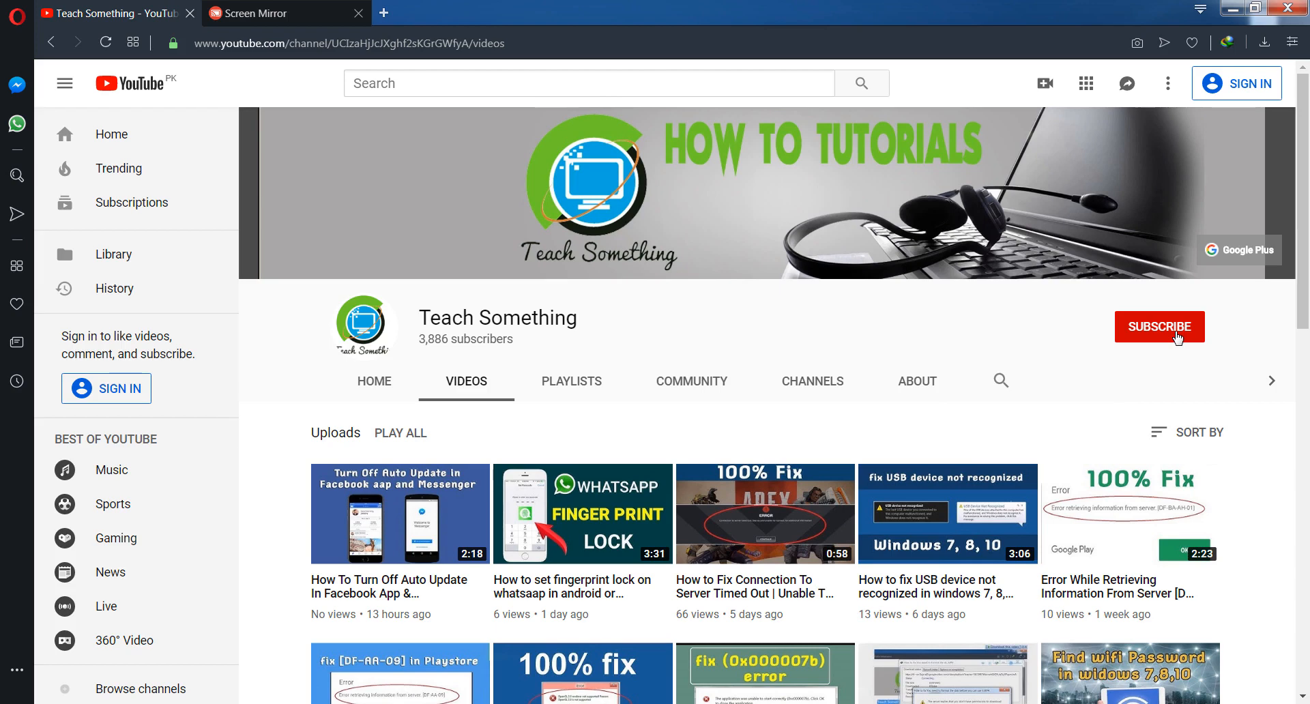
{"action": "mouse_move", "coordinate": [748, 297]}
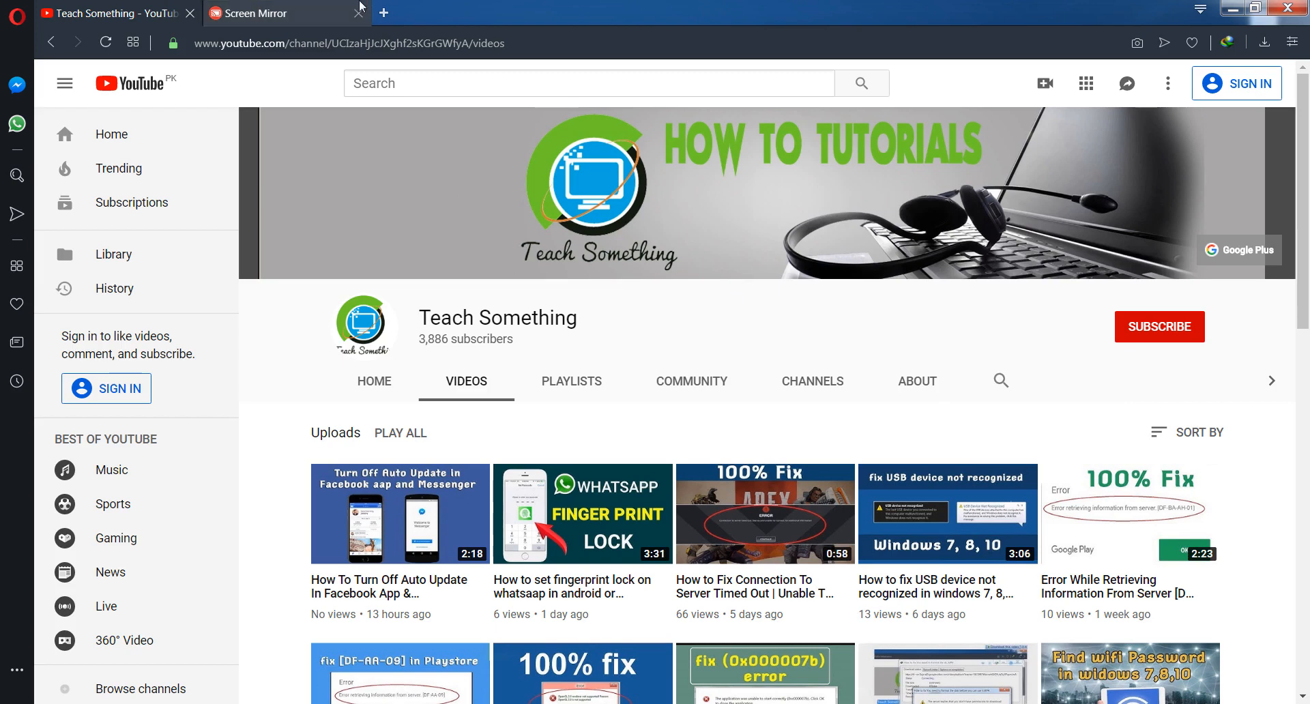
{"action": "left_click", "coordinate": [259, 14]}
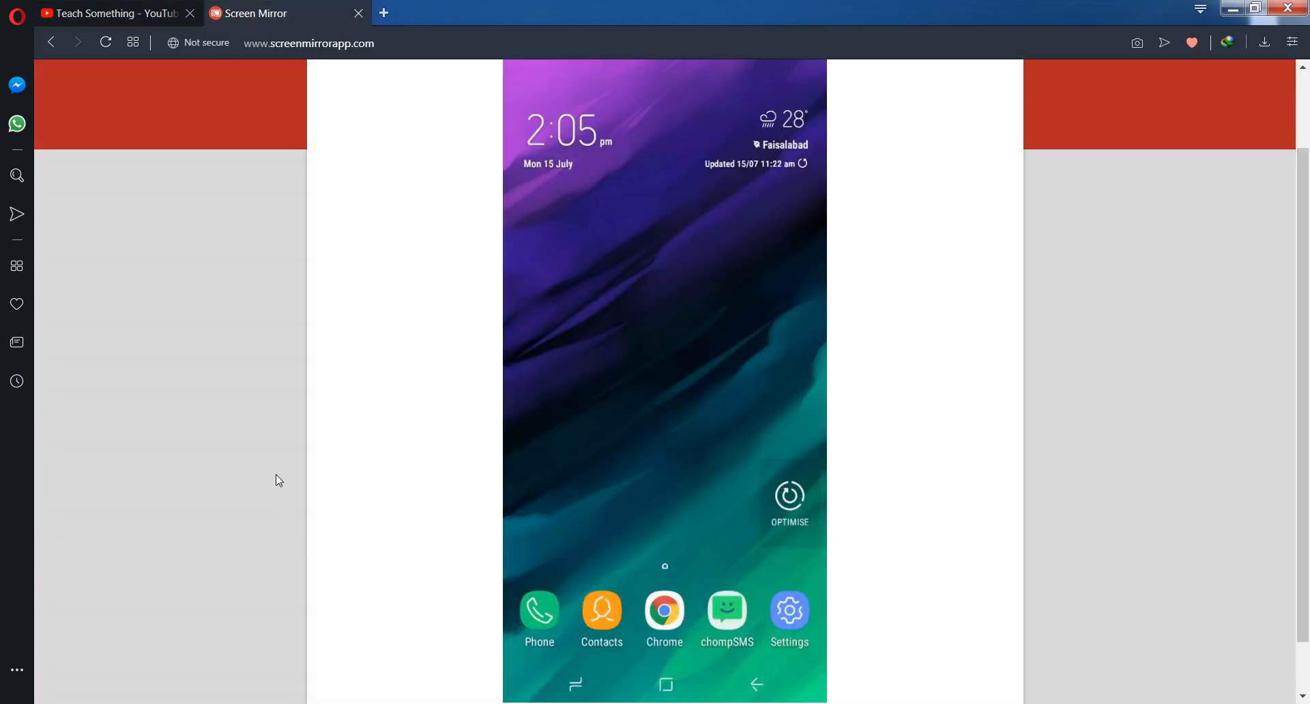
{"action": "left_click", "coordinate": [789, 611]}
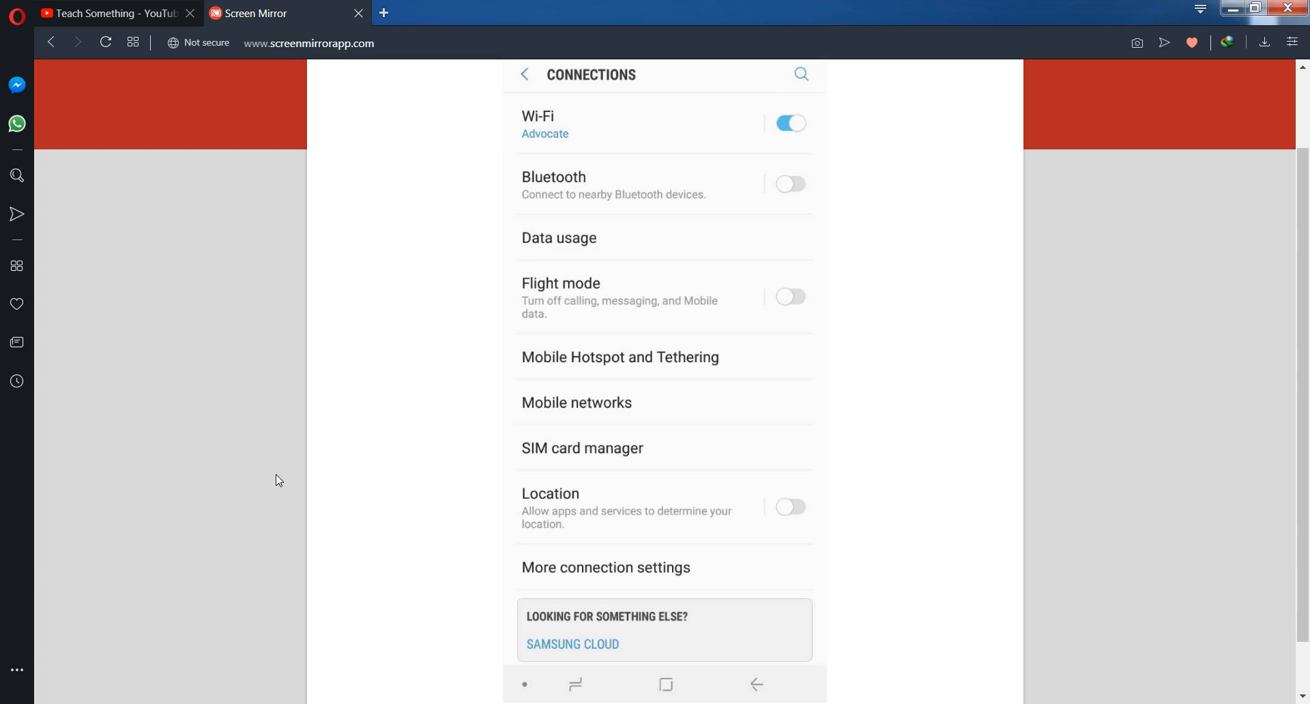
{"action": "left_click", "coordinate": [582, 449]}
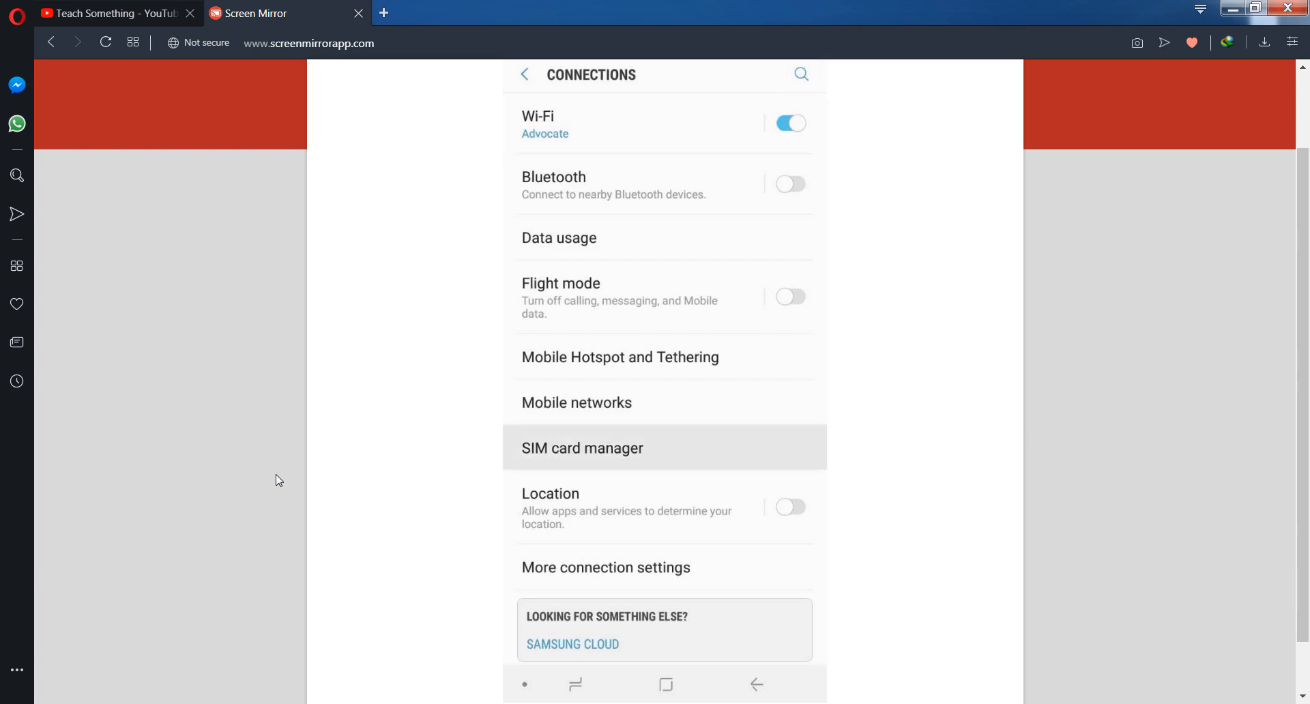
{"action": "left_click", "coordinate": [582, 447]}
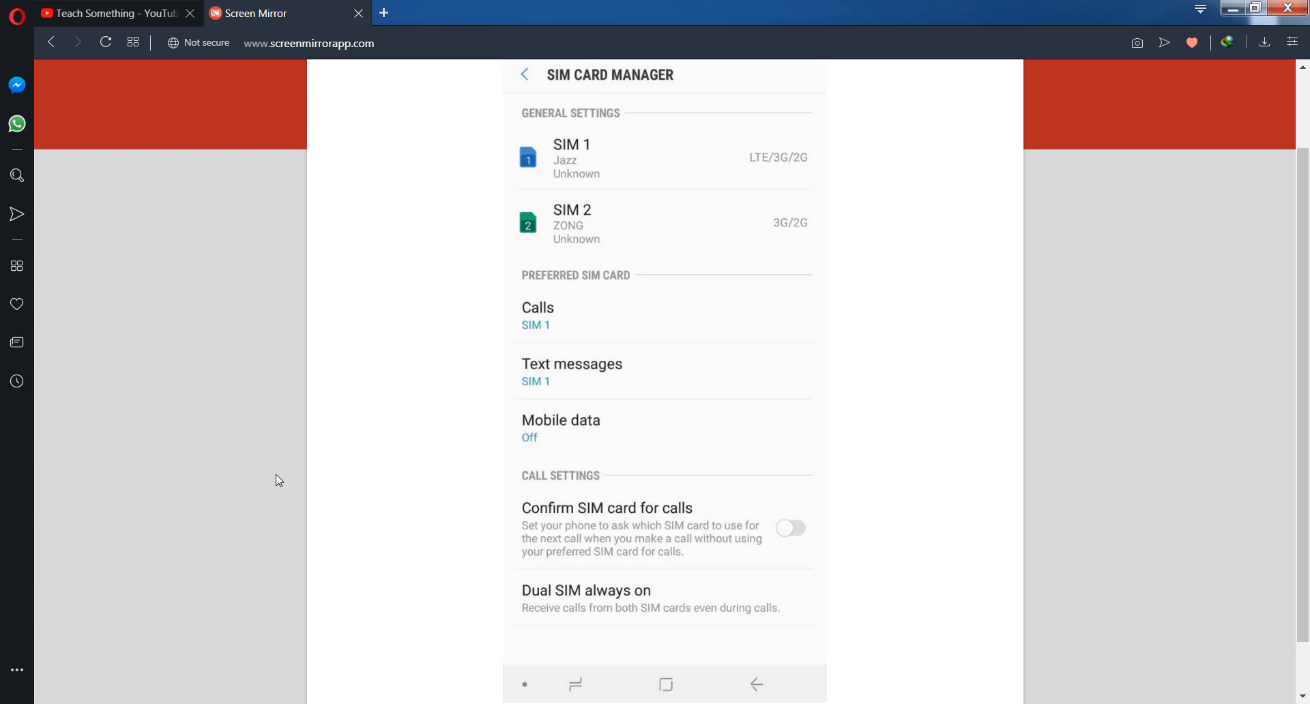
{"action": "mouse_move", "coordinate": [211, 562]}
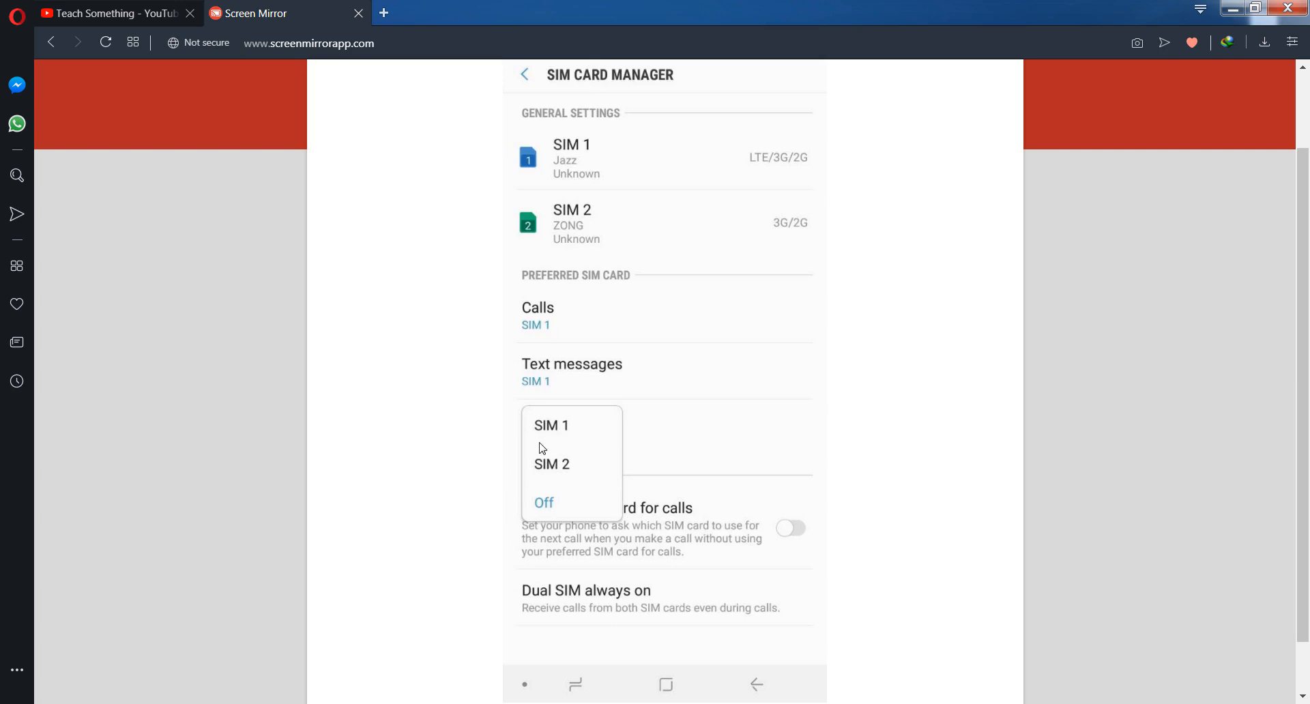
{"action": "mouse_move", "coordinate": [597, 491]}
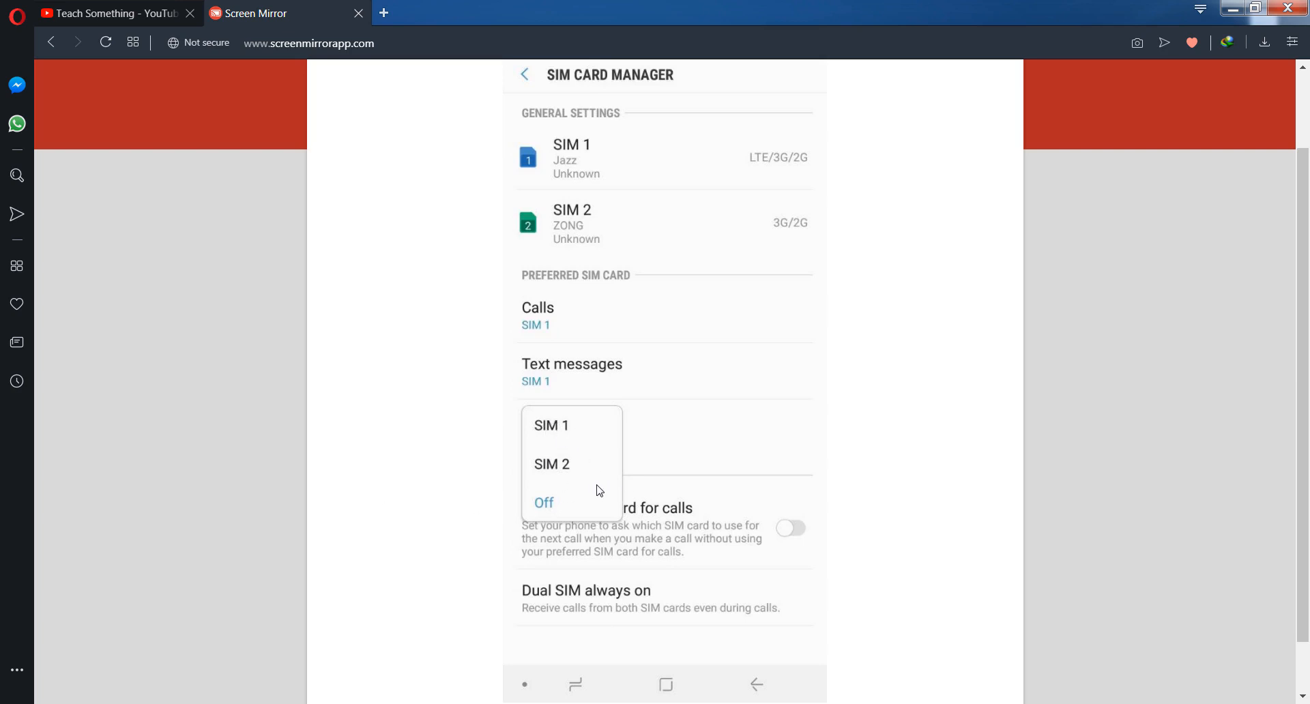
{"action": "mouse_move", "coordinate": [564, 488]}
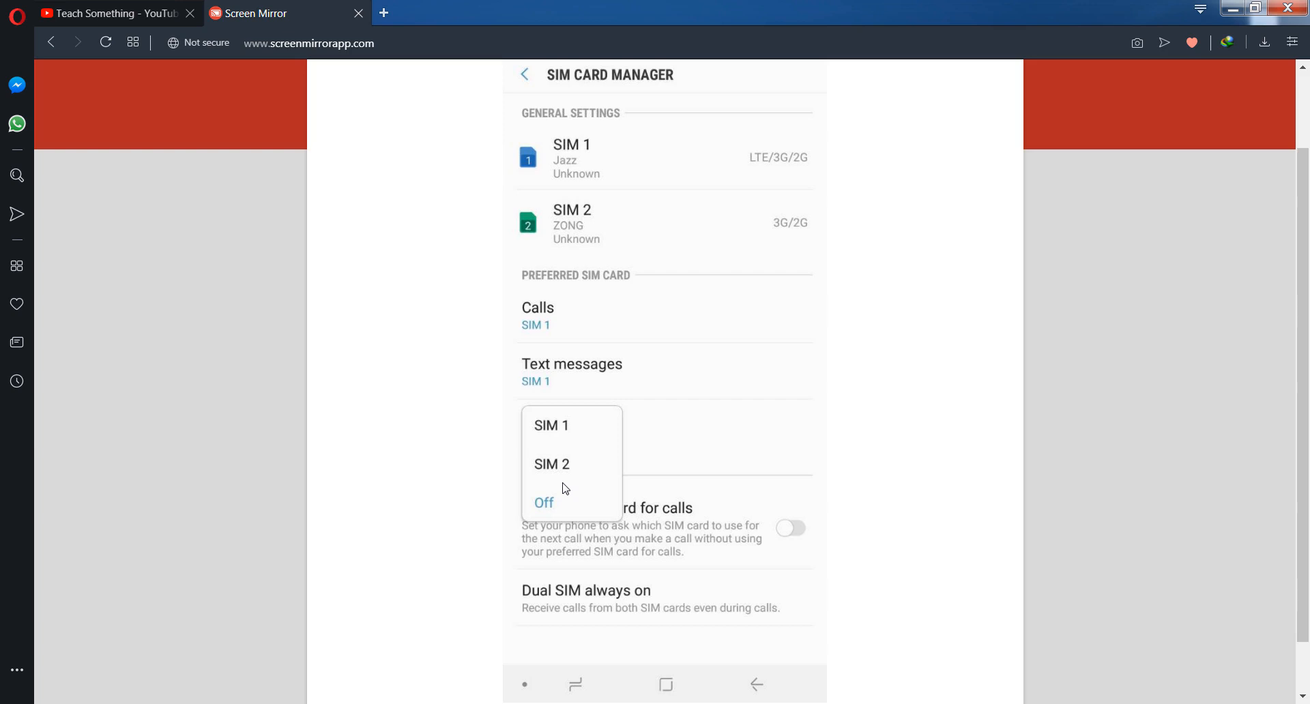
{"action": "left_click", "coordinate": [544, 502]}
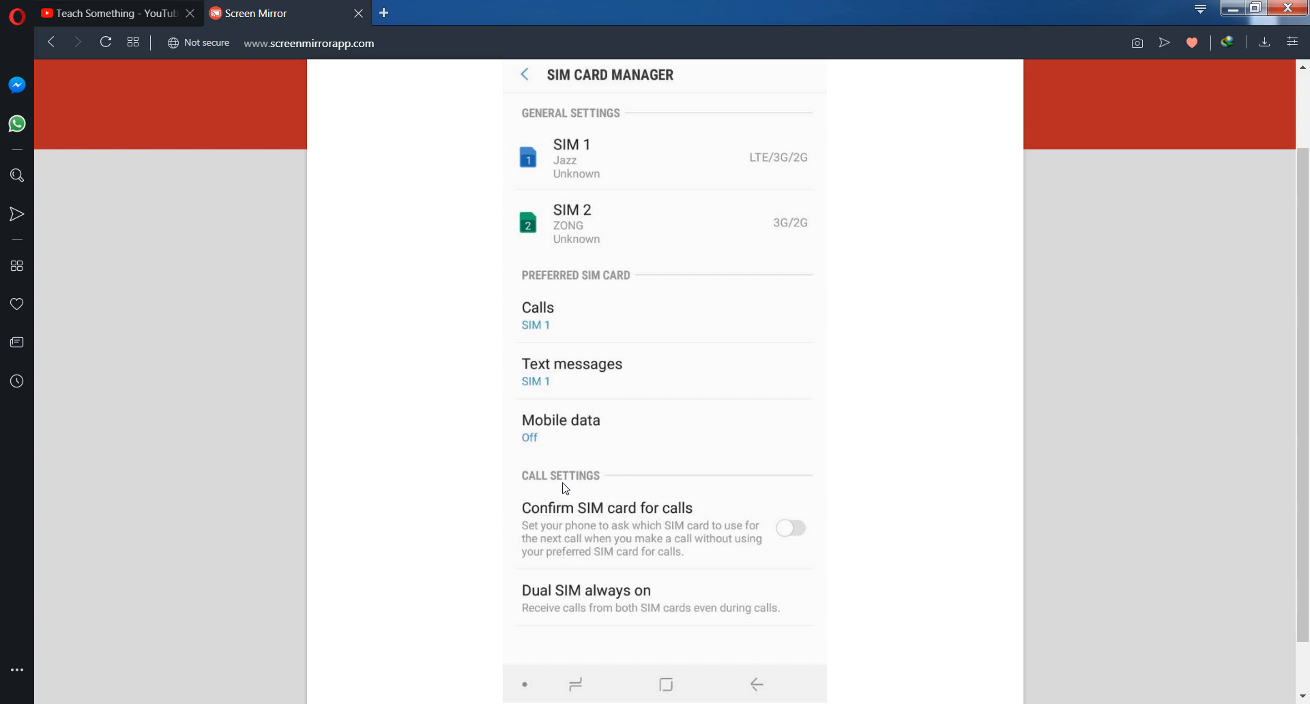
{"action": "left_click", "coordinate": [560, 428]}
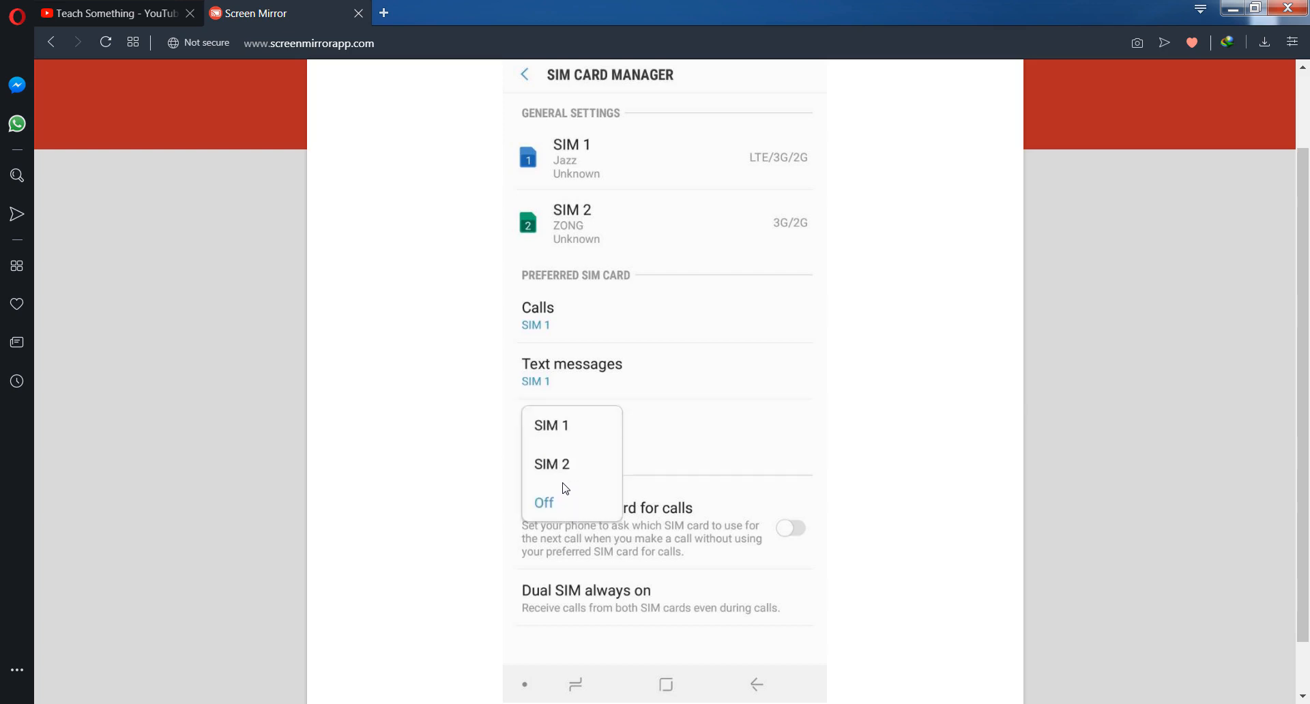
{"action": "left_click", "coordinate": [544, 503]}
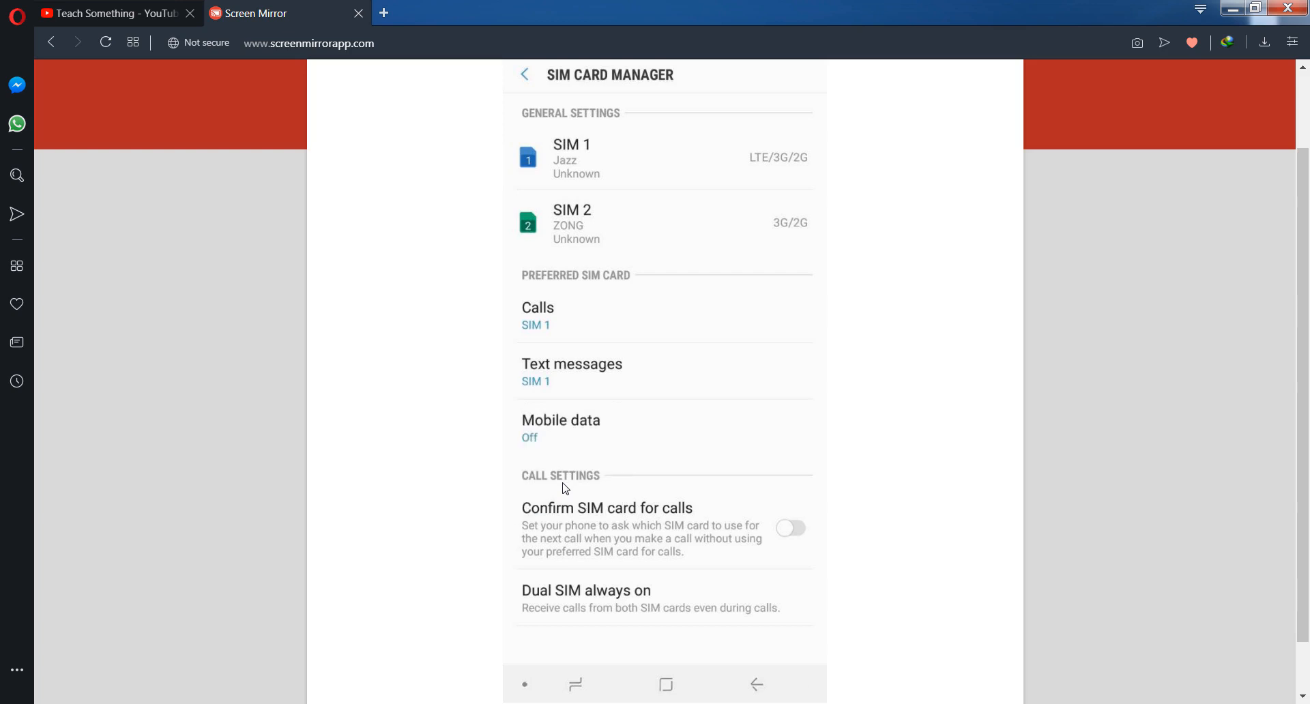
{"action": "left_click", "coordinate": [524, 74]}
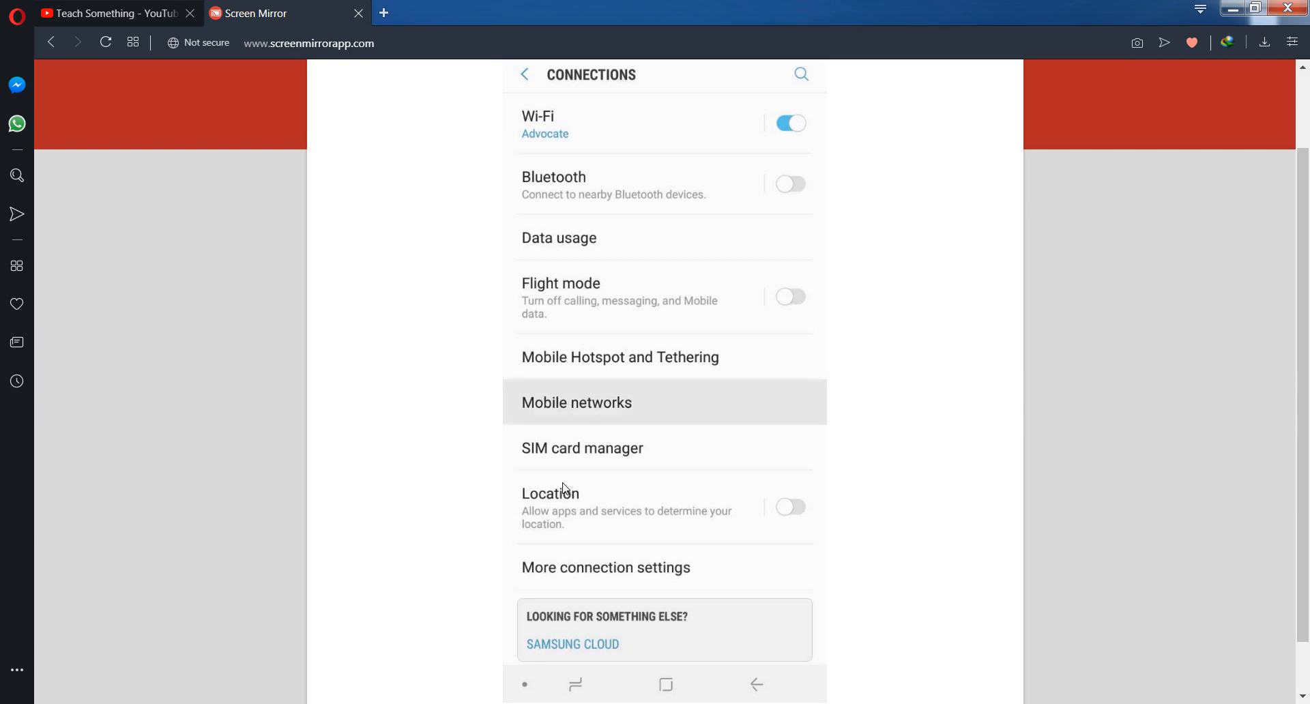
Toggle SIM 1 network mode to 3G/2G, then back to LTE/3G/2G, and exit Mobile networks
{"action": "left_click", "coordinate": [576, 402]}
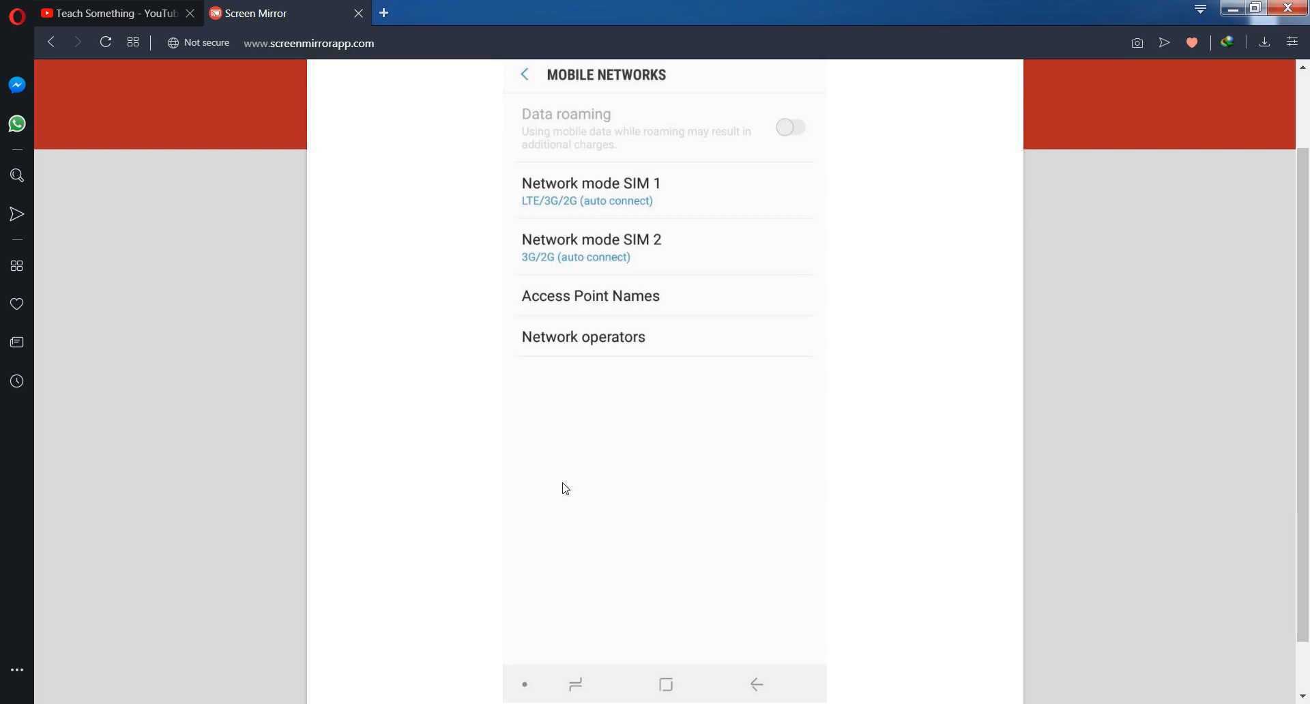
{"action": "left_click", "coordinate": [589, 191]}
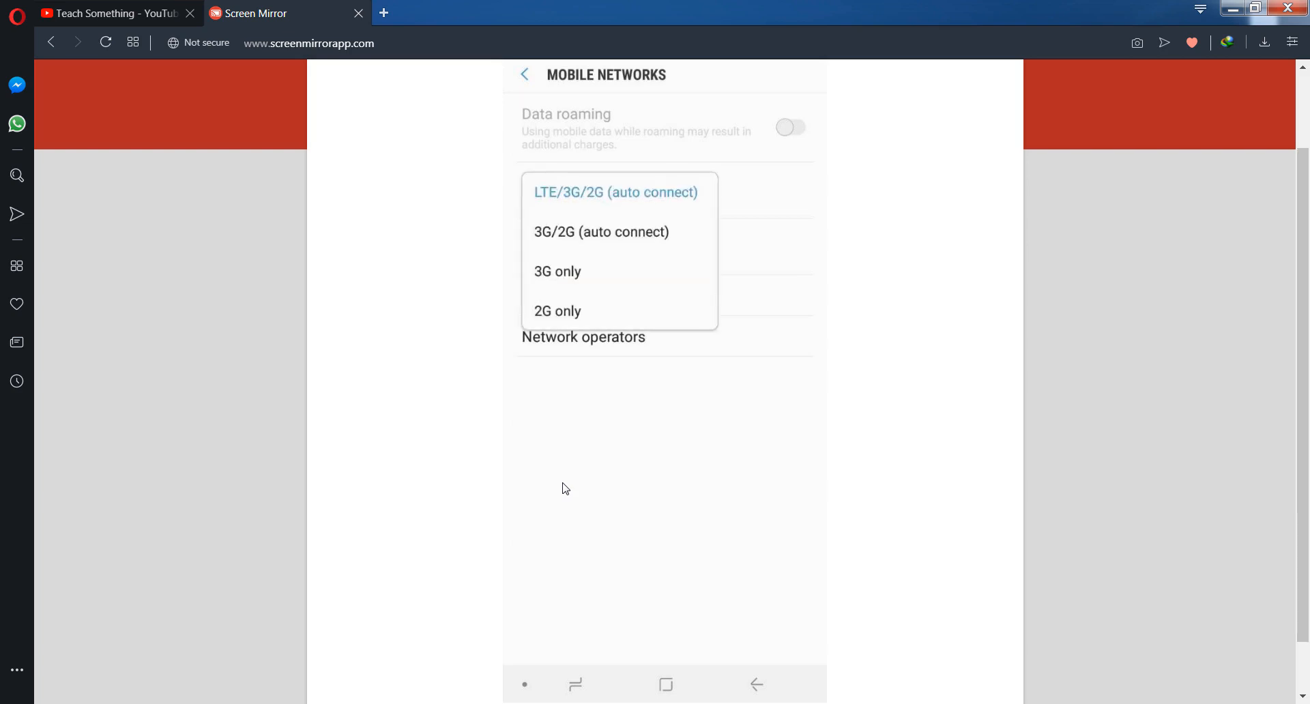
{"action": "mouse_move", "coordinate": [584, 487]}
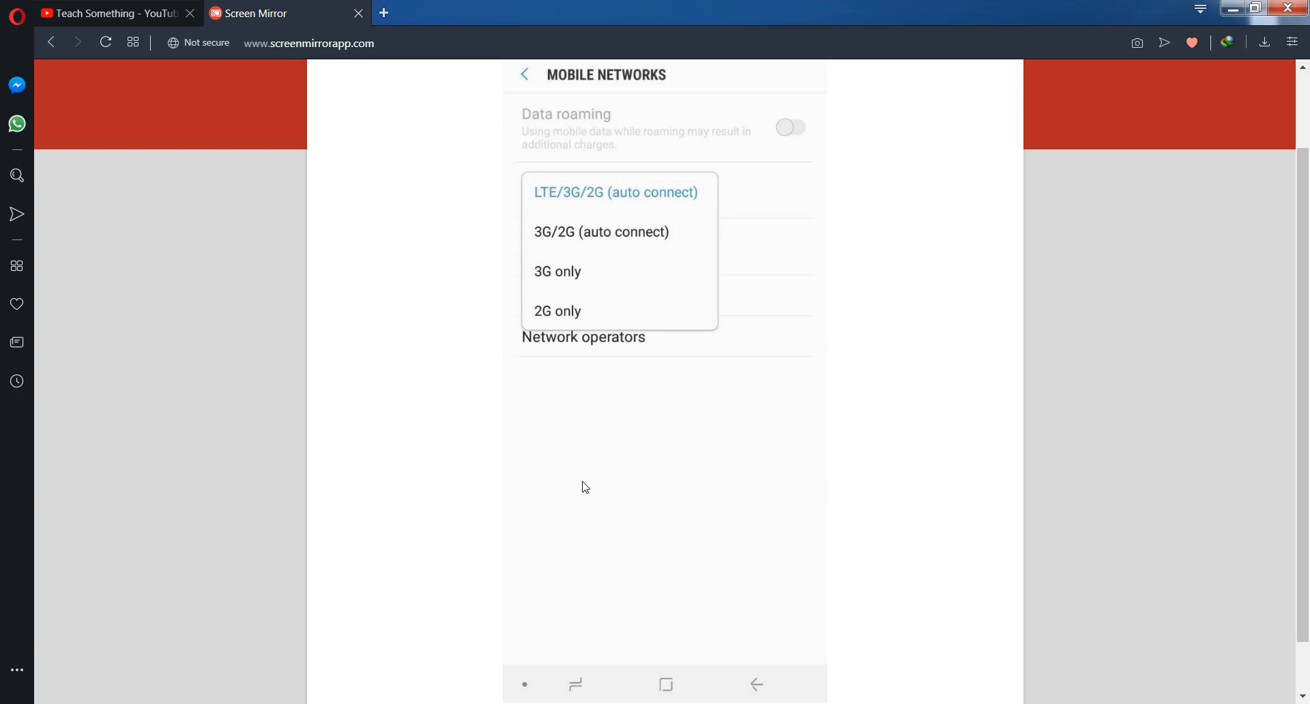
{"action": "mouse_move", "coordinate": [579, 204]}
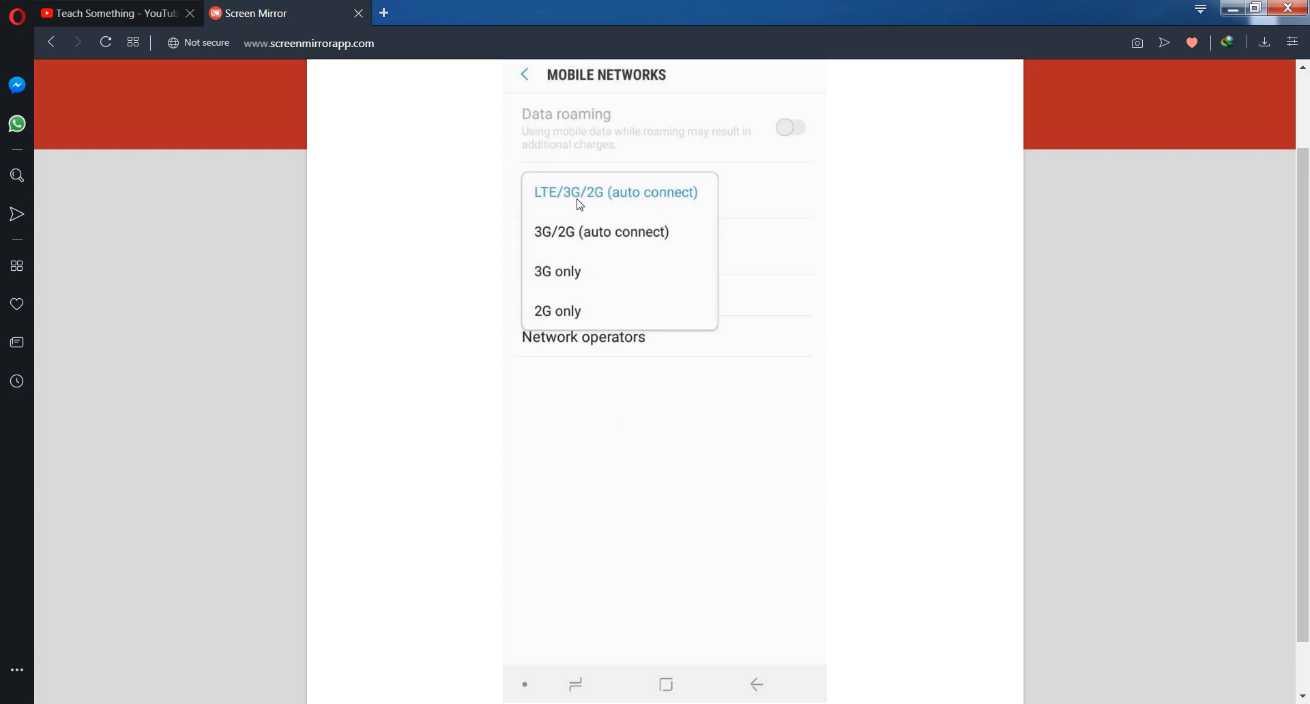
{"action": "mouse_move", "coordinate": [561, 234]}
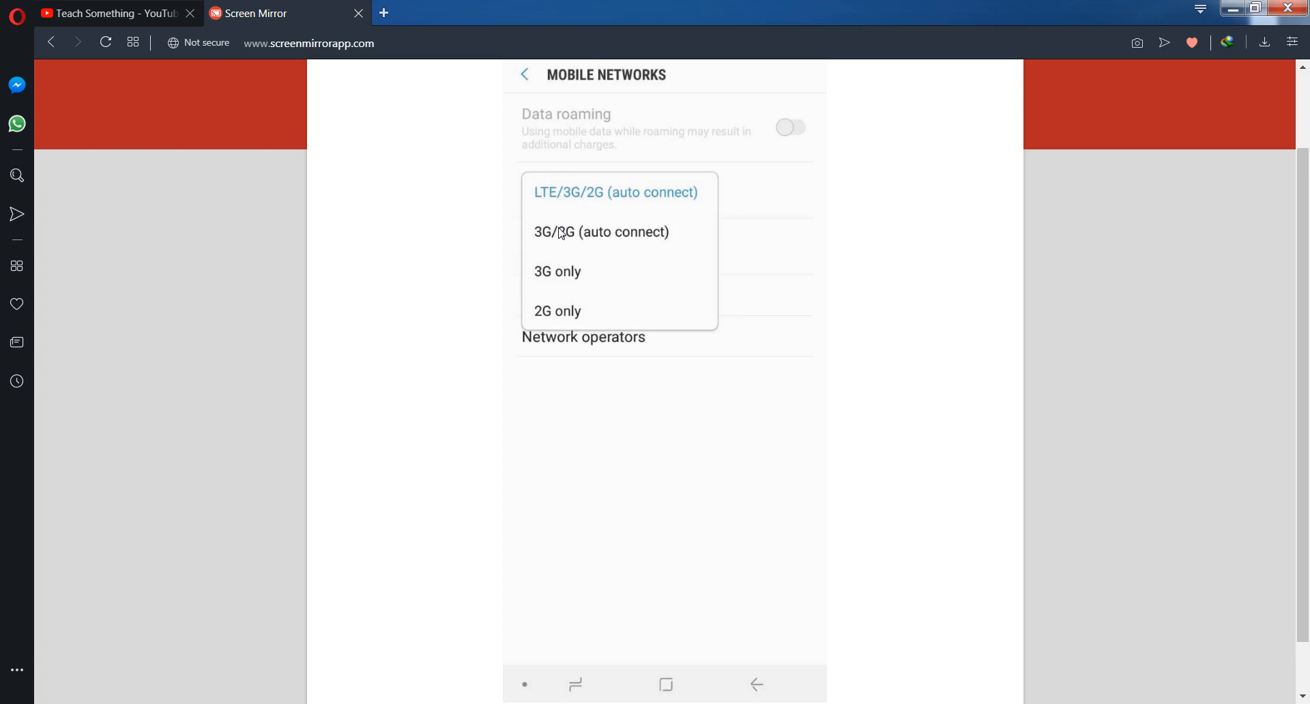
{"action": "mouse_move", "coordinate": [703, 544]}
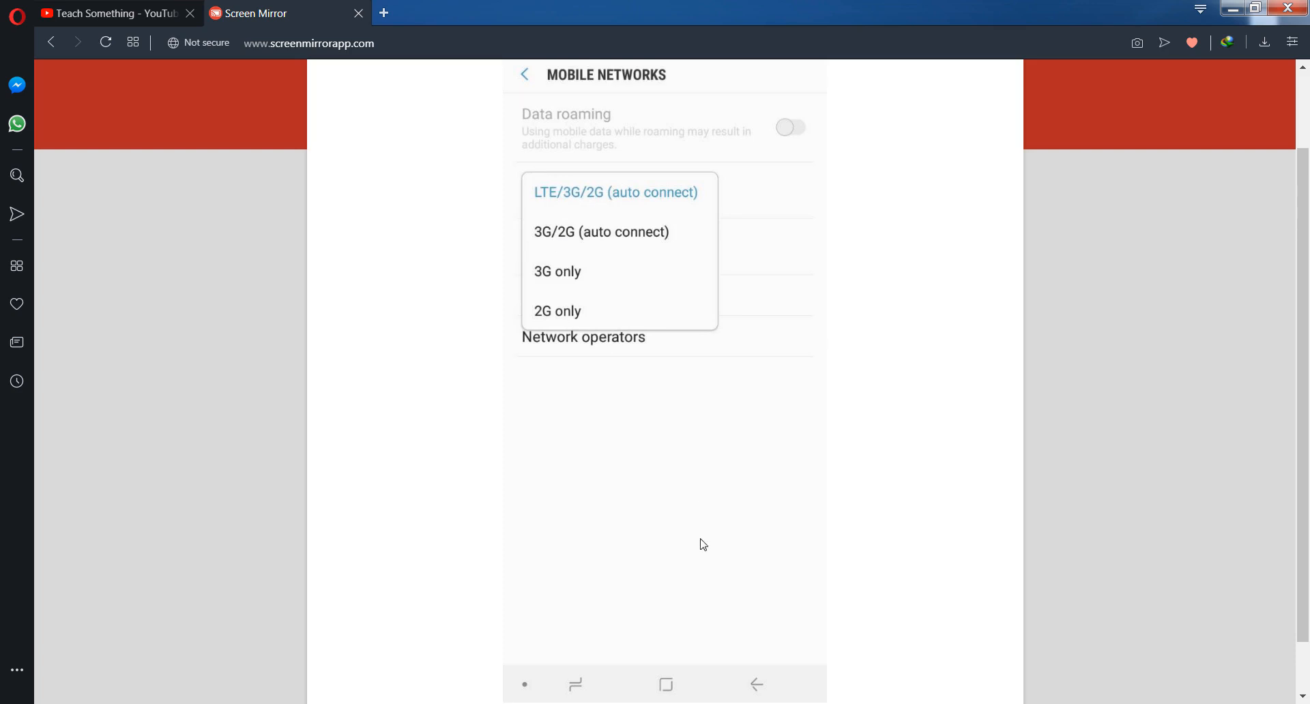
{"action": "left_click", "coordinate": [600, 231]}
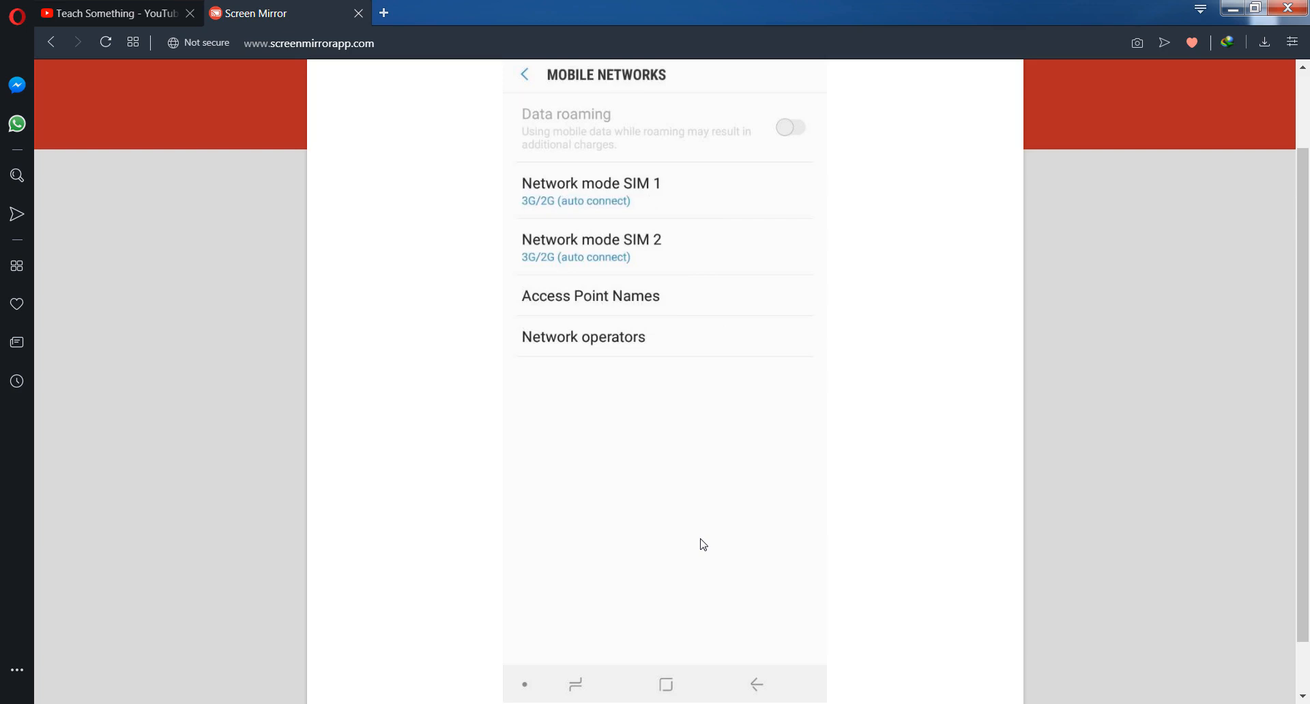
{"action": "left_click", "coordinate": [590, 190]}
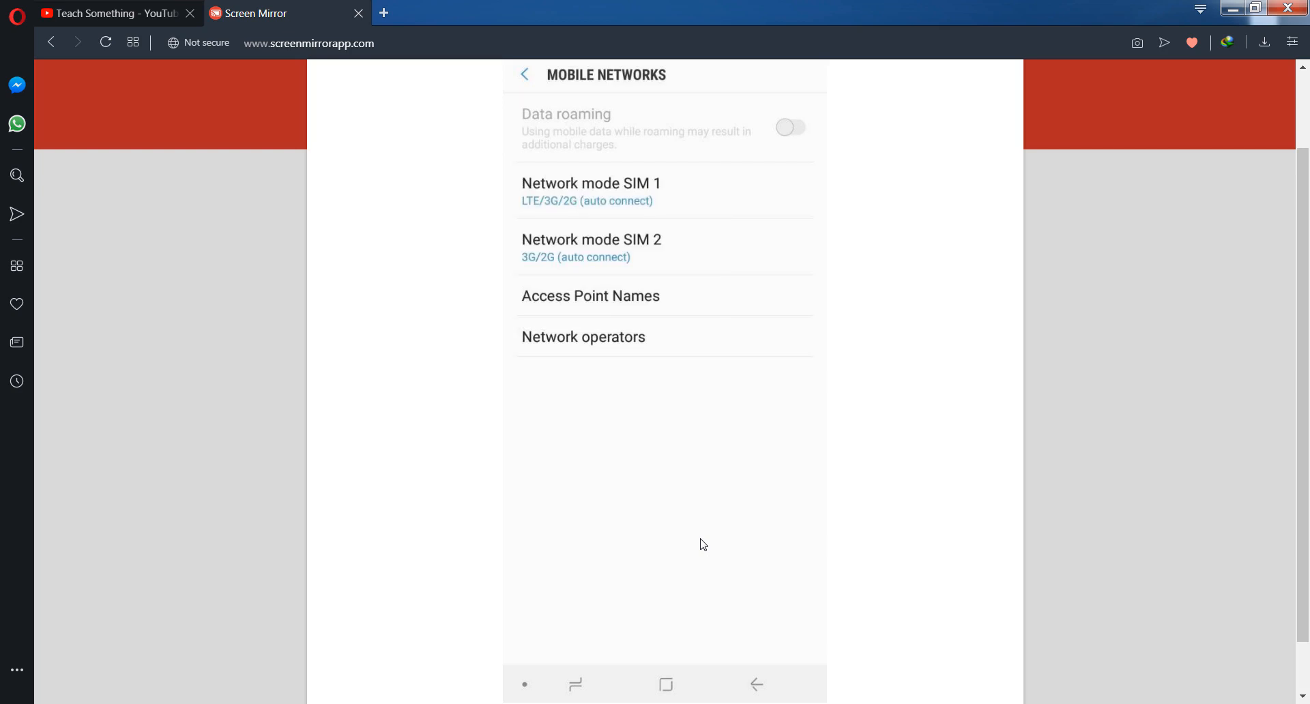
{"action": "left_click", "coordinate": [524, 74]}
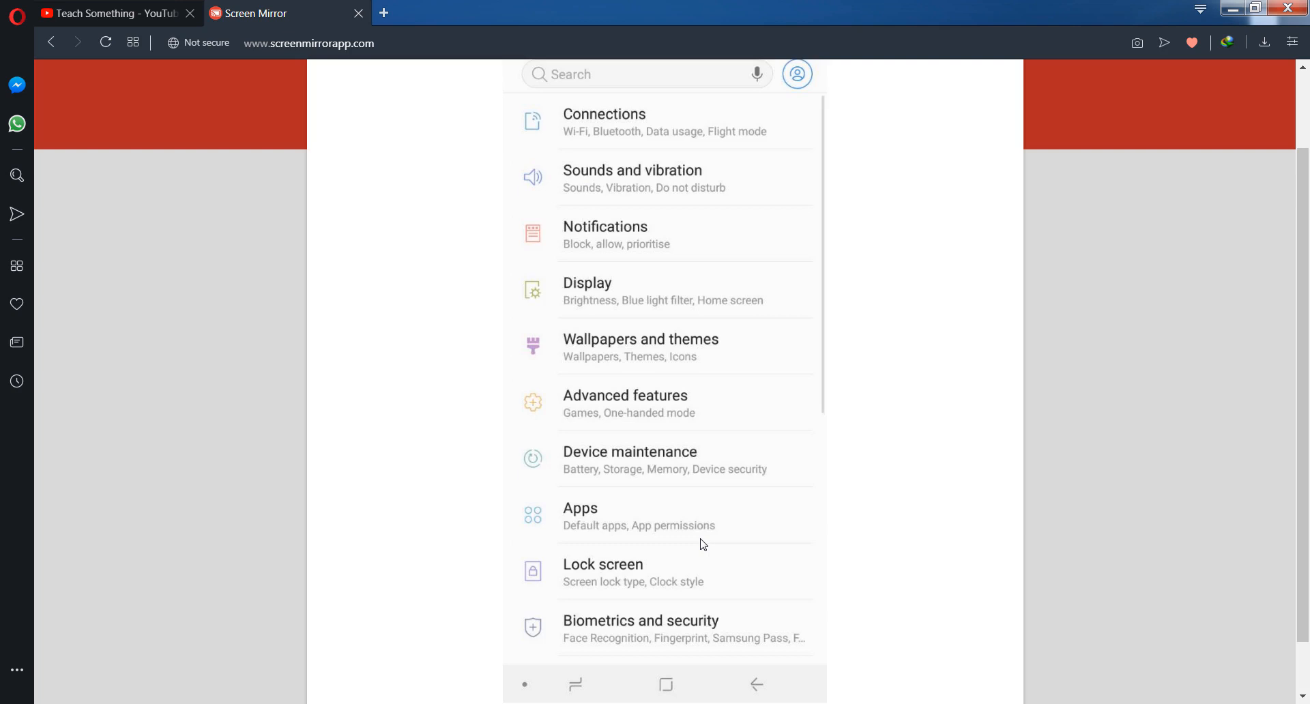
Send the phone to its home screen and return to the Teach Something YouTube tab
{"action": "left_click", "coordinate": [666, 684]}
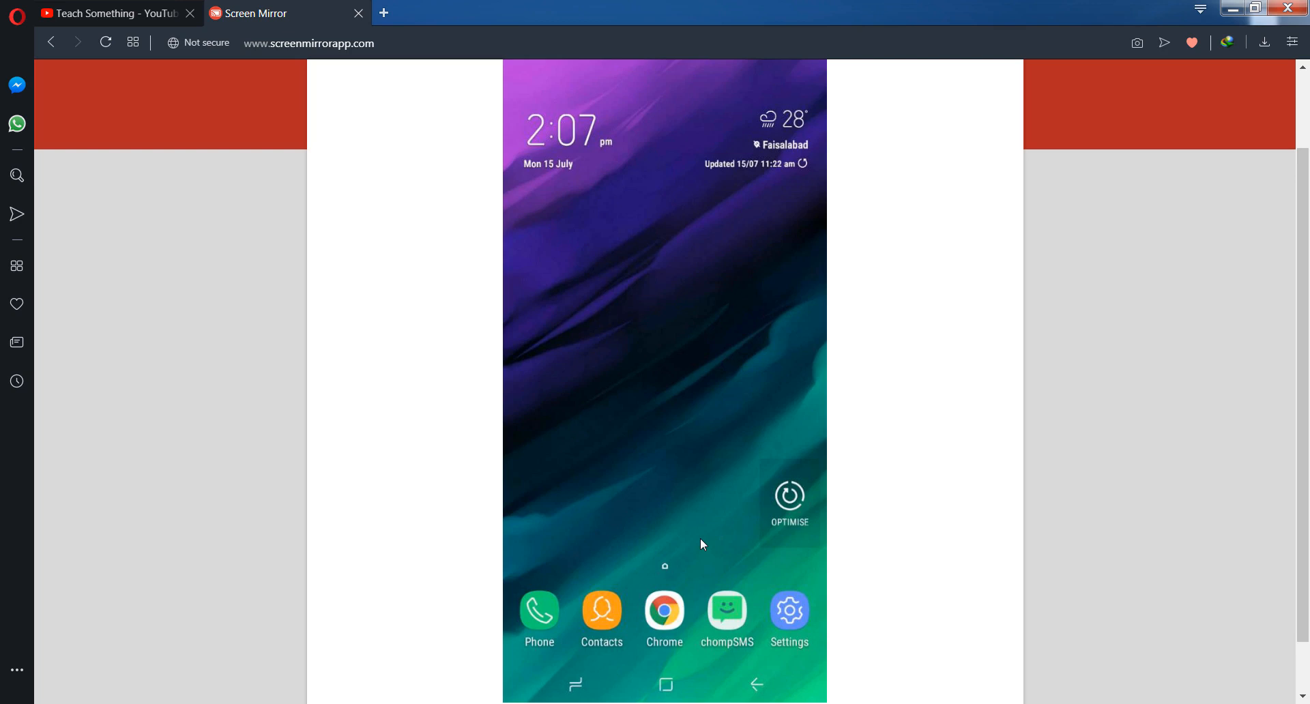
{"action": "mouse_move", "coordinate": [347, 336]}
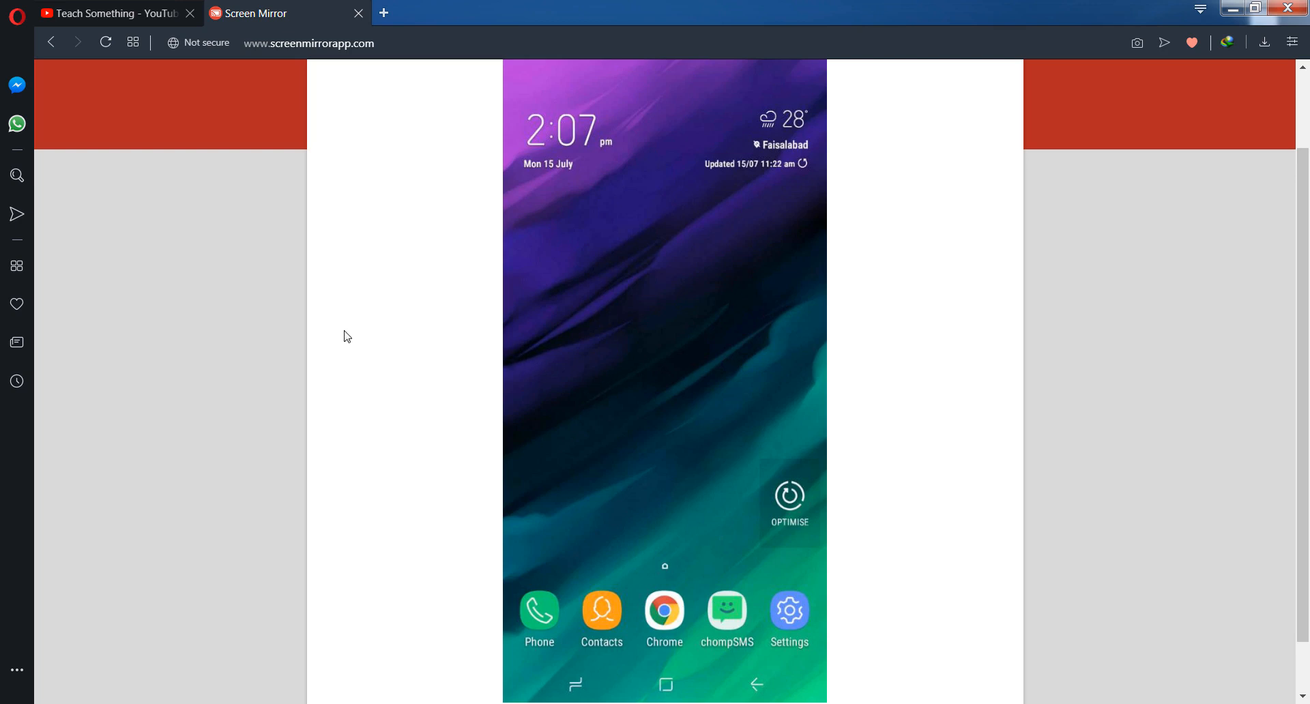
{"action": "left_click", "coordinate": [112, 13]}
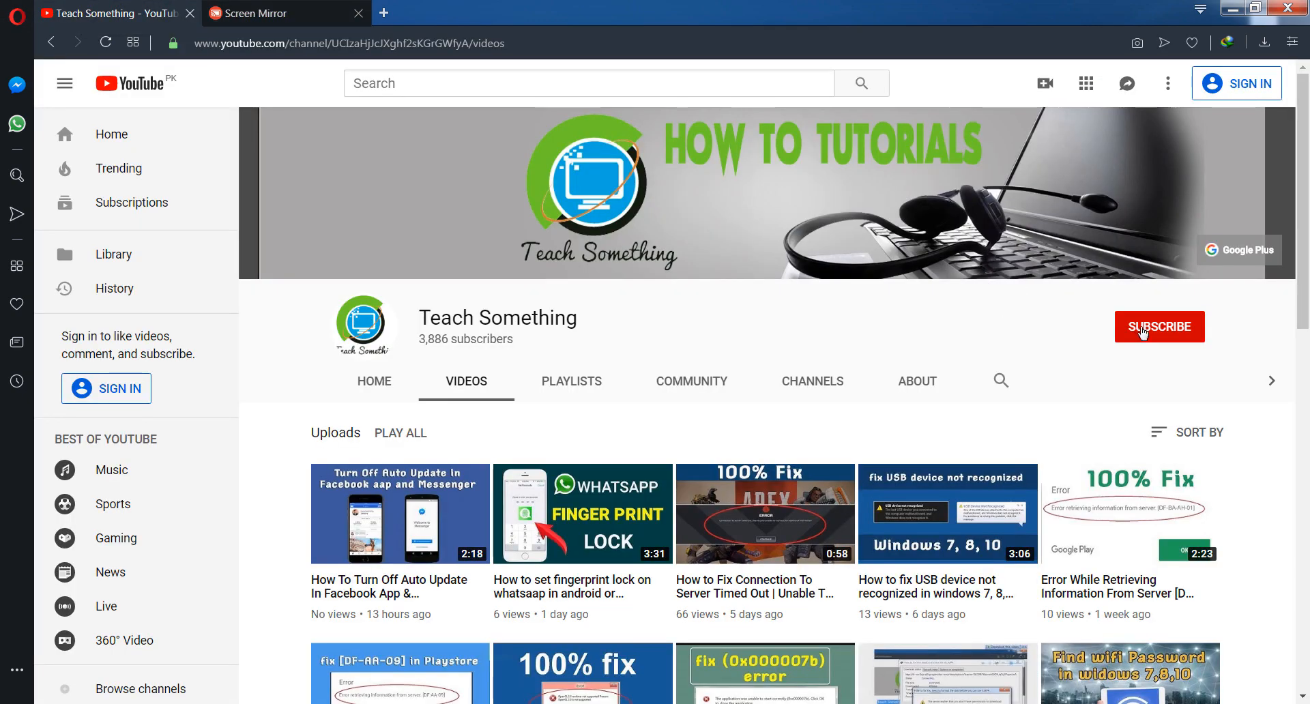